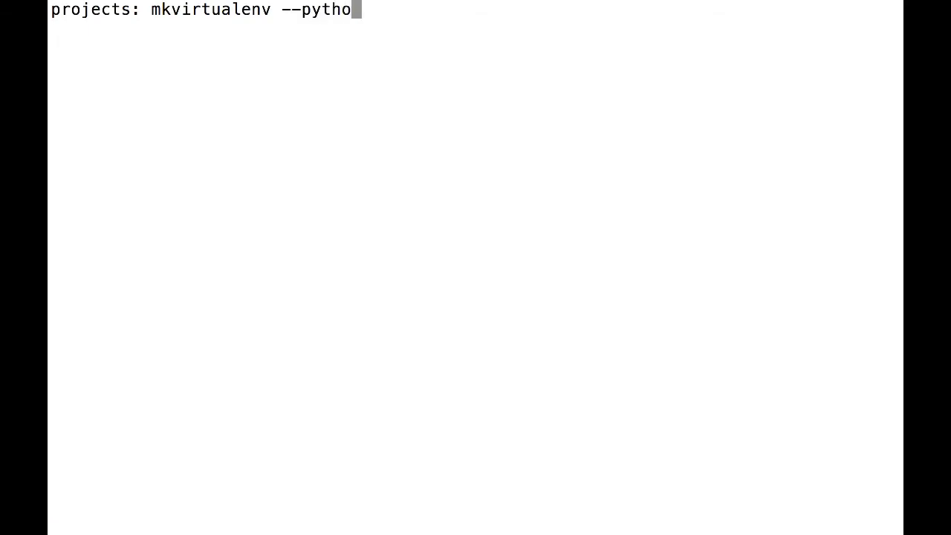
- Create the Python 3 virtualenv 'reads' and install Django into it with pip
{"action": "type", "text": "n=/usr/local/bin/pyt"}
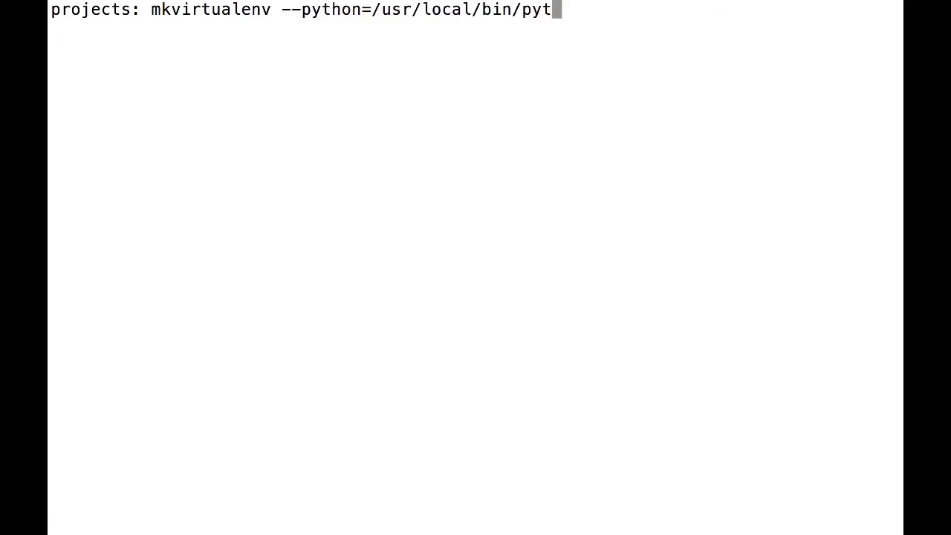
{"action": "key", "text": "Return"}
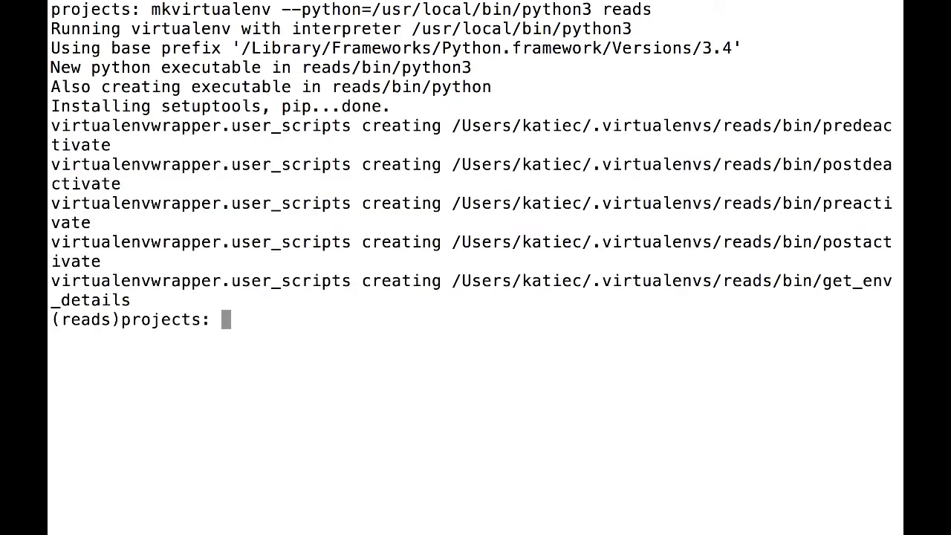
{"action": "type", "text": "pip install django"}
{"action": "type", "text": "django-admin"}
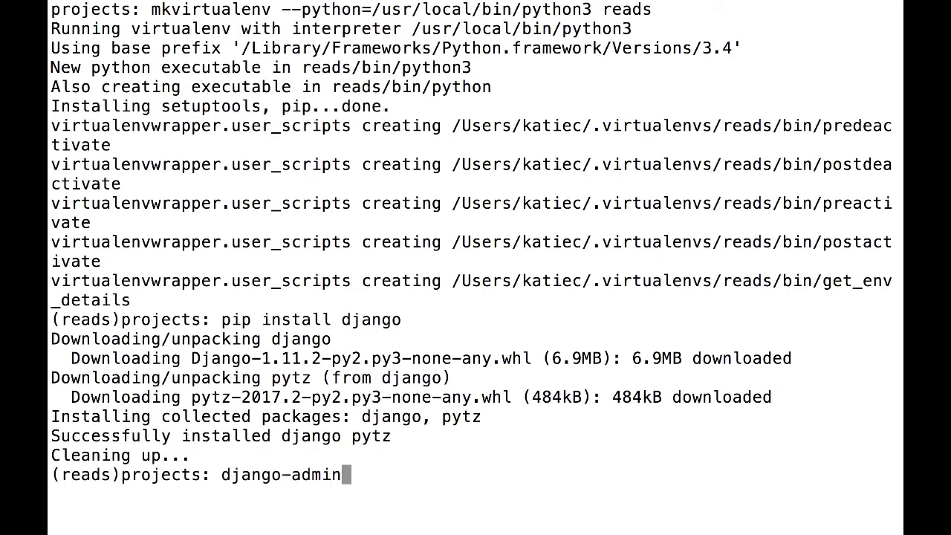
{"action": "key", "text": "Return"}
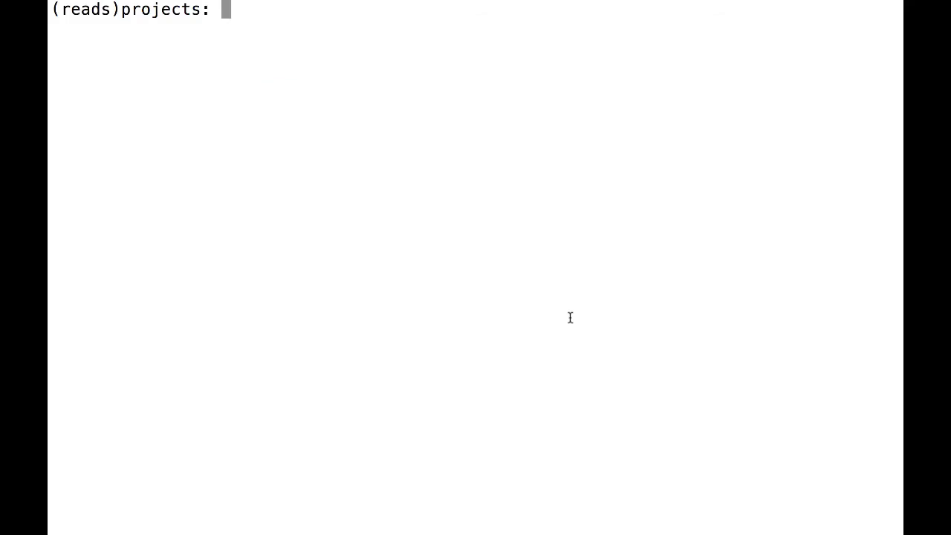
- Run django-admin startproject to generate the 'betterreads' project
{"action": "type", "text": "django-admin s"}
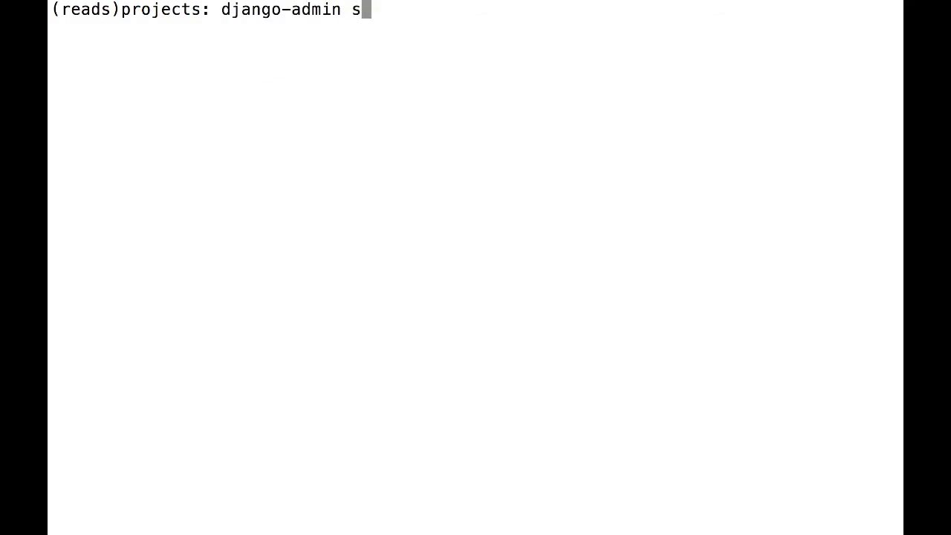
{"action": "type", "text": "tartproject better"}
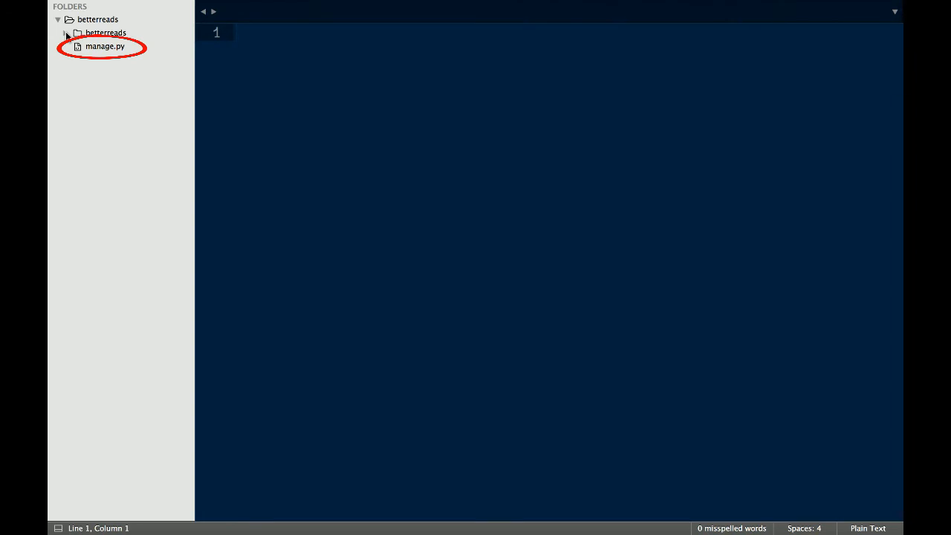
- Expand the inner betterreads package and look through the generated settings.py
{"action": "left_click", "coordinate": [78, 33]}
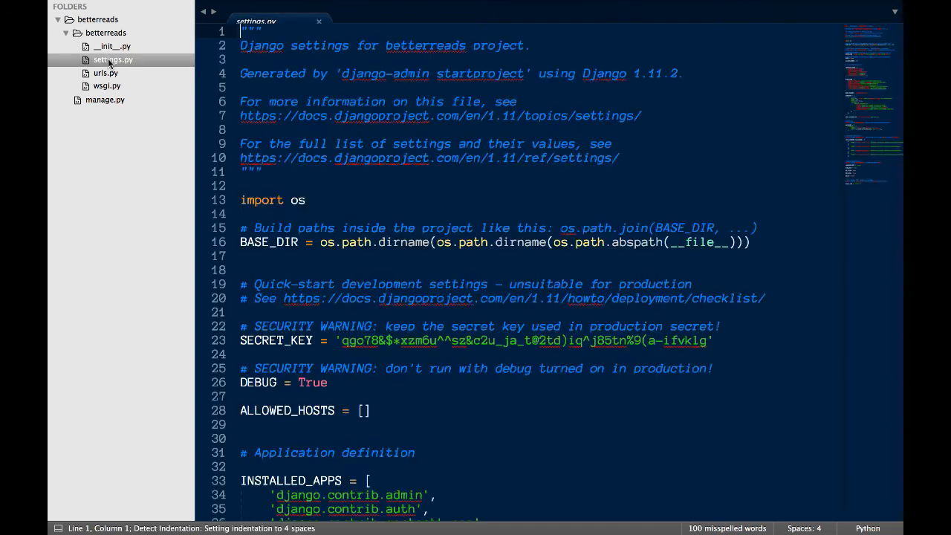
{"action": "scroll", "scroll_direction": "down", "scroll_amount": 3}
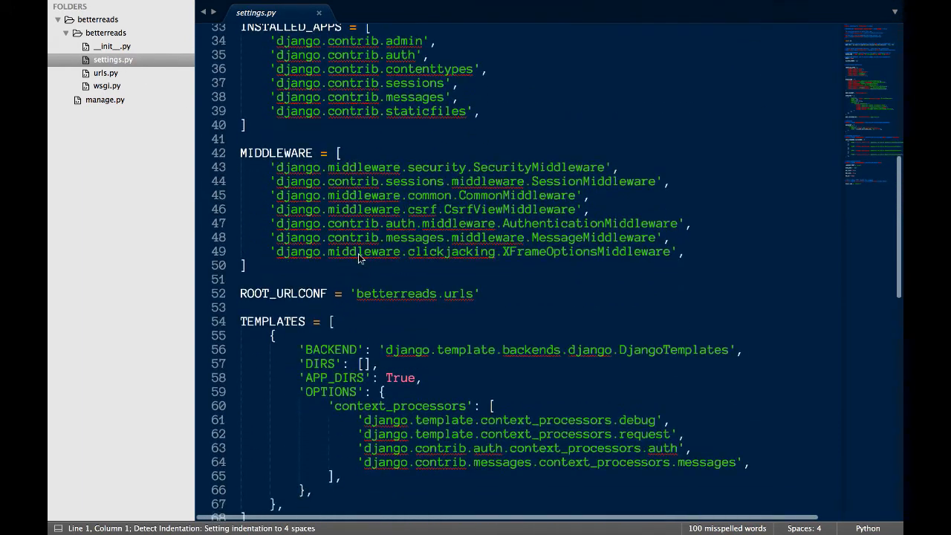
{"action": "scroll", "scroll_direction": "down", "scroll_amount": 3}
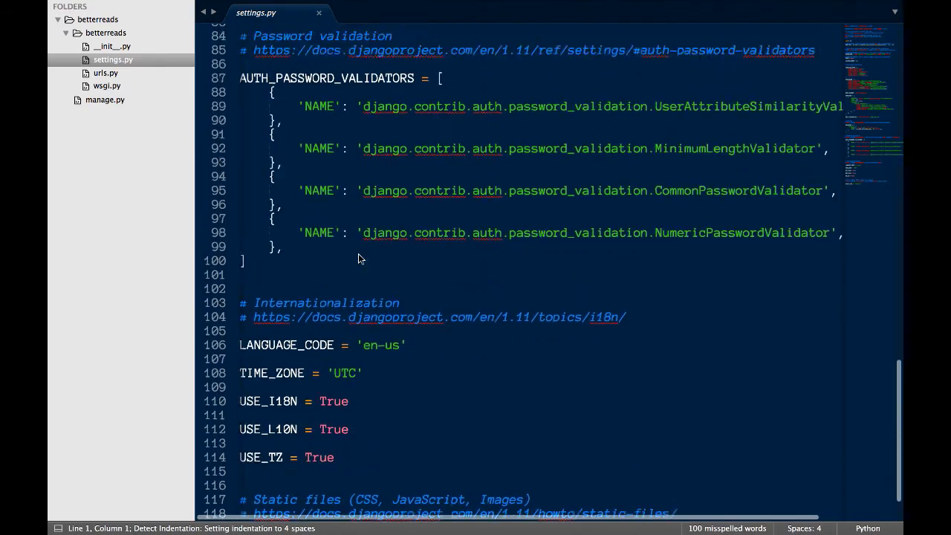
{"action": "scroll", "scroll_direction": "up", "scroll_amount": 3}
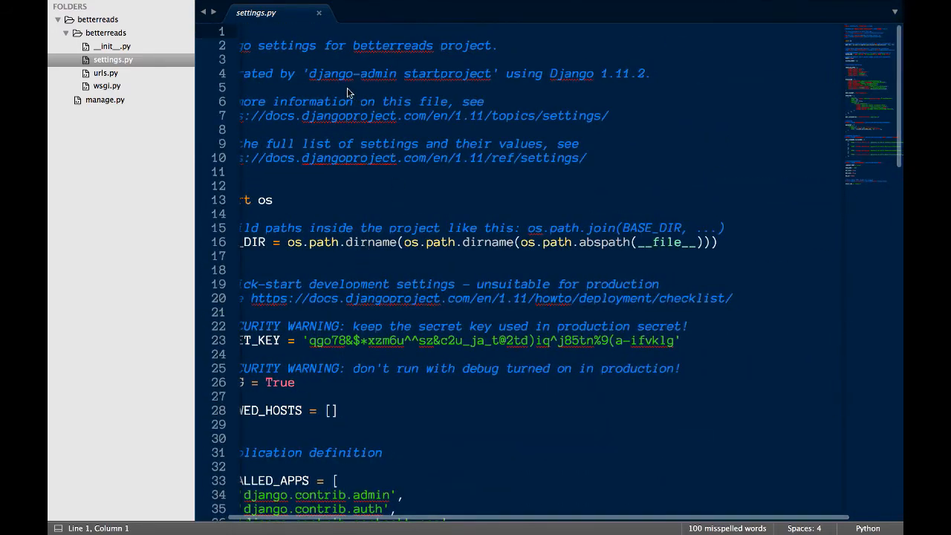
{"action": "mouse_move", "coordinate": [321, 18]}
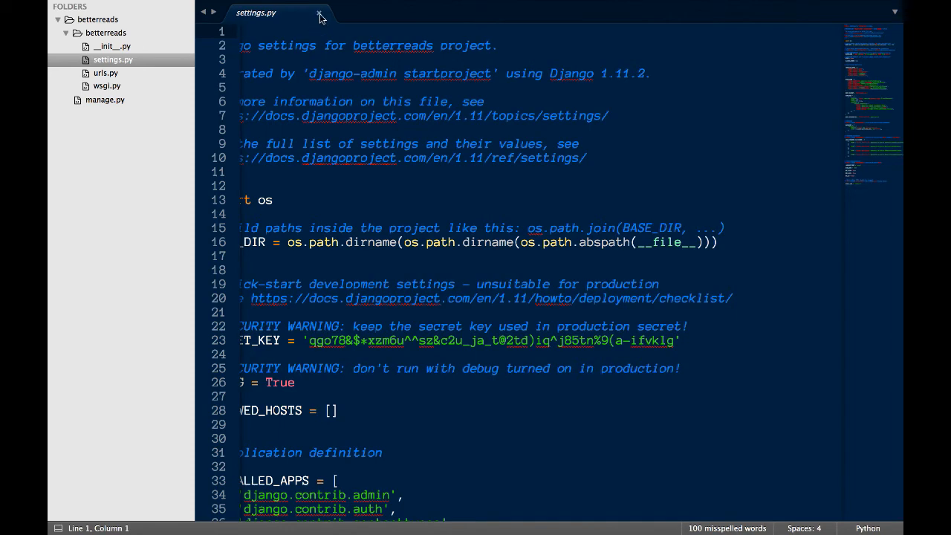
{"action": "left_click", "coordinate": [320, 12]}
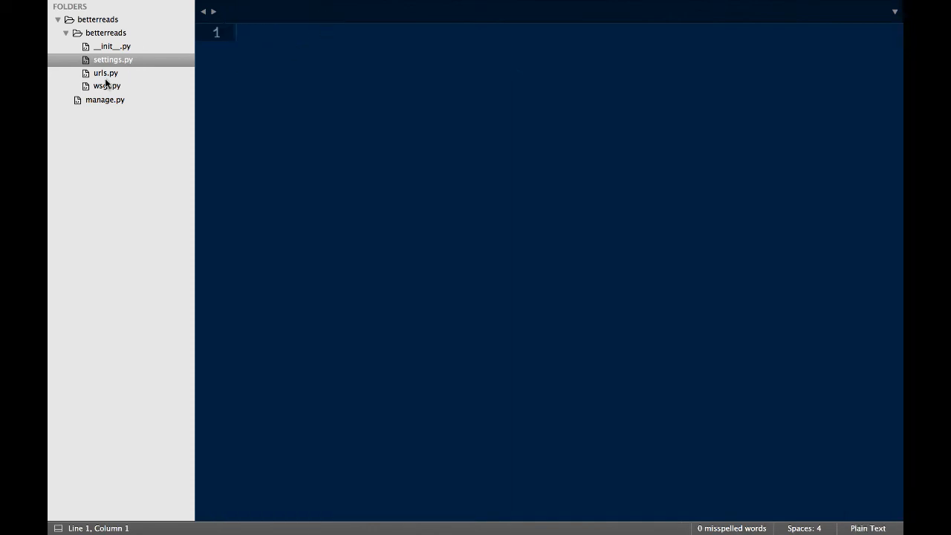
- Review the generated wsgi.py file and close it
{"action": "left_click", "coordinate": [105, 73]}
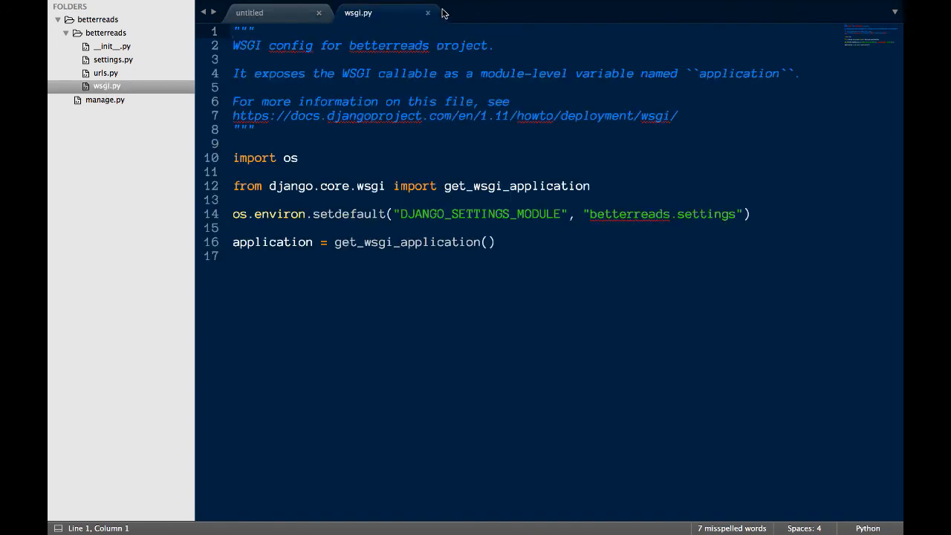
{"action": "left_click", "coordinate": [428, 12]}
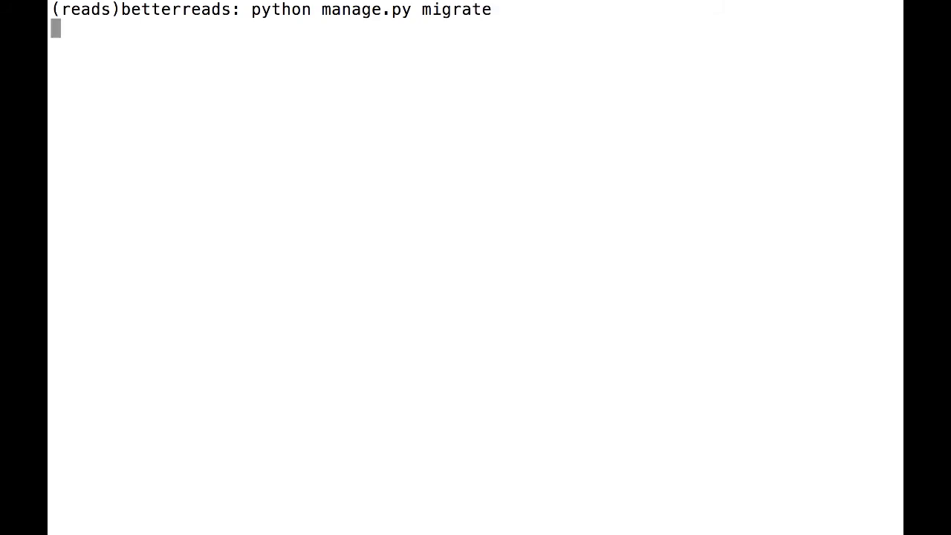
- Apply the initial migrations, then create the superuser 'katie' with email and password
{"action": "key", "text": "Return"}
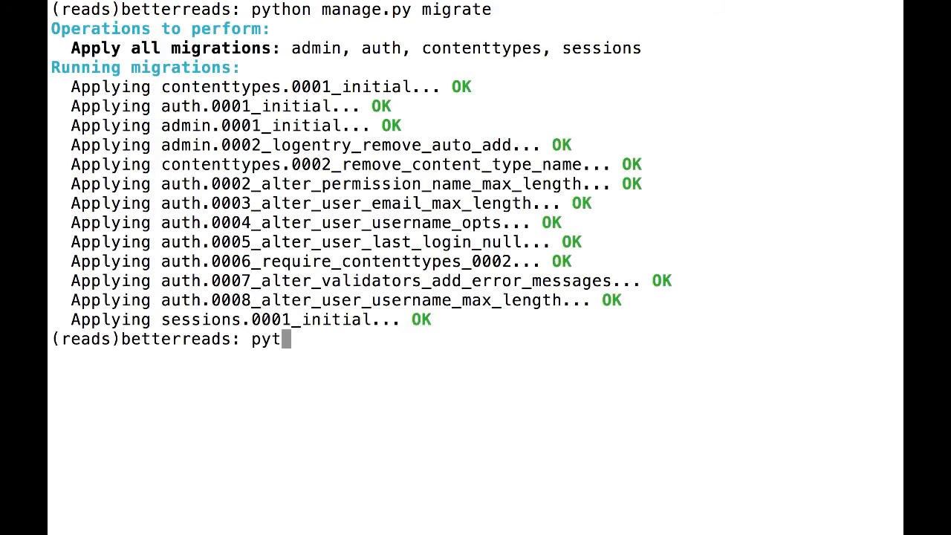
{"action": "type", "text": "hon manage.py createsup"}
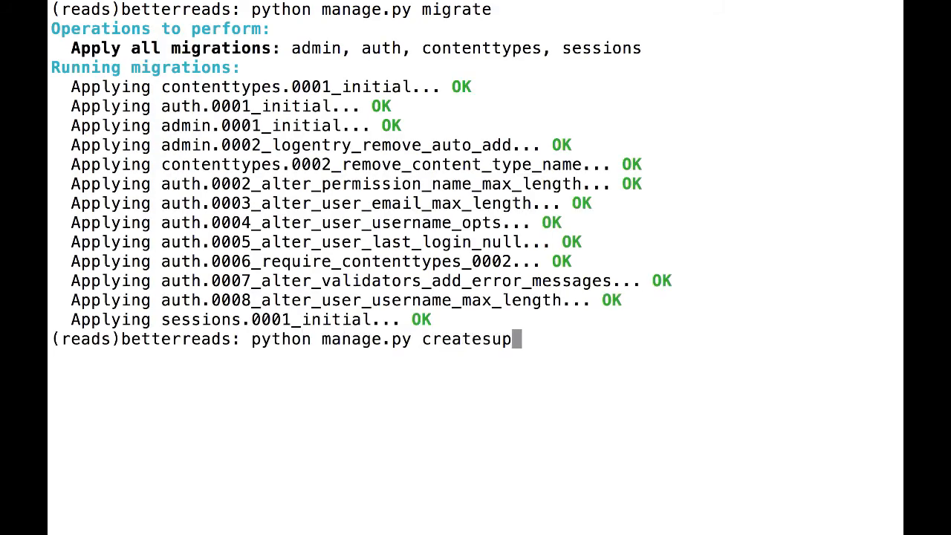
{"action": "key", "text": "Return"}
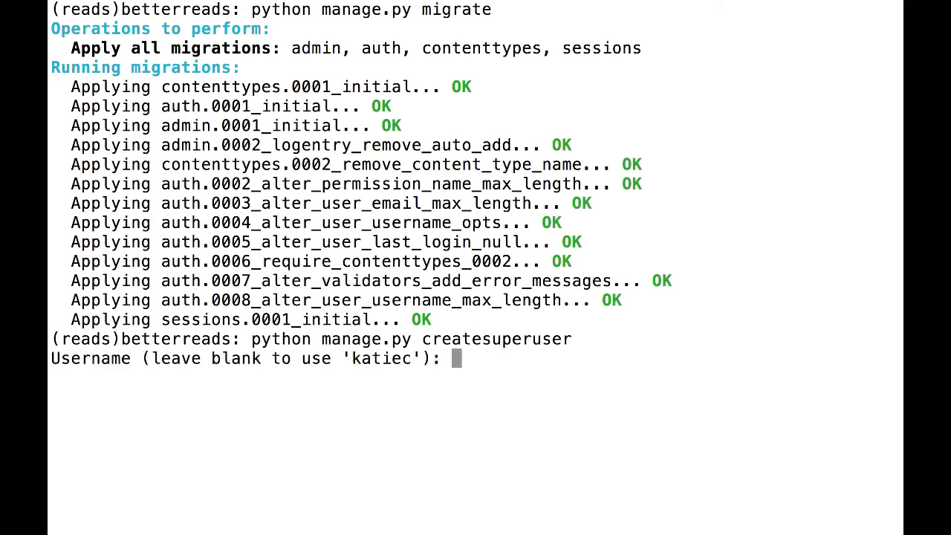
{"action": "type", "text": "katie"}
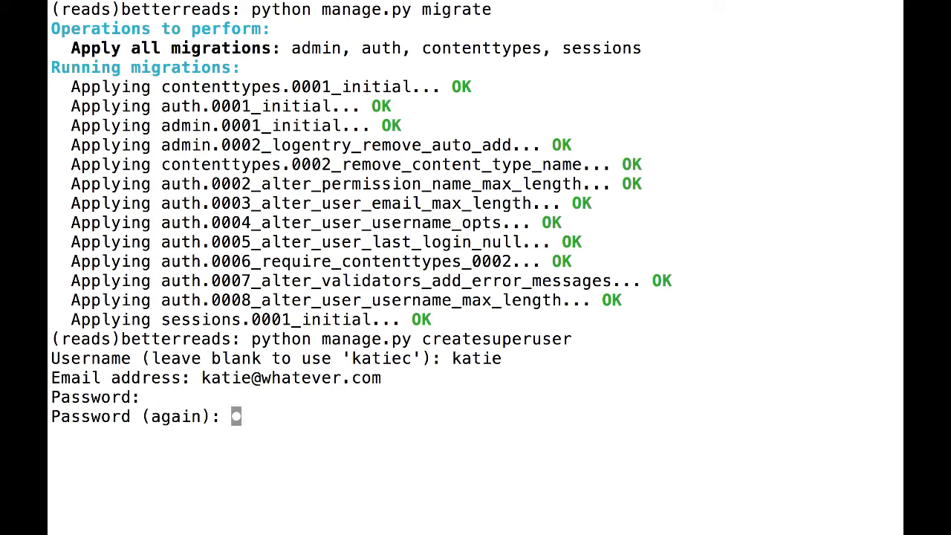
{"action": "key", "text": "Return"}
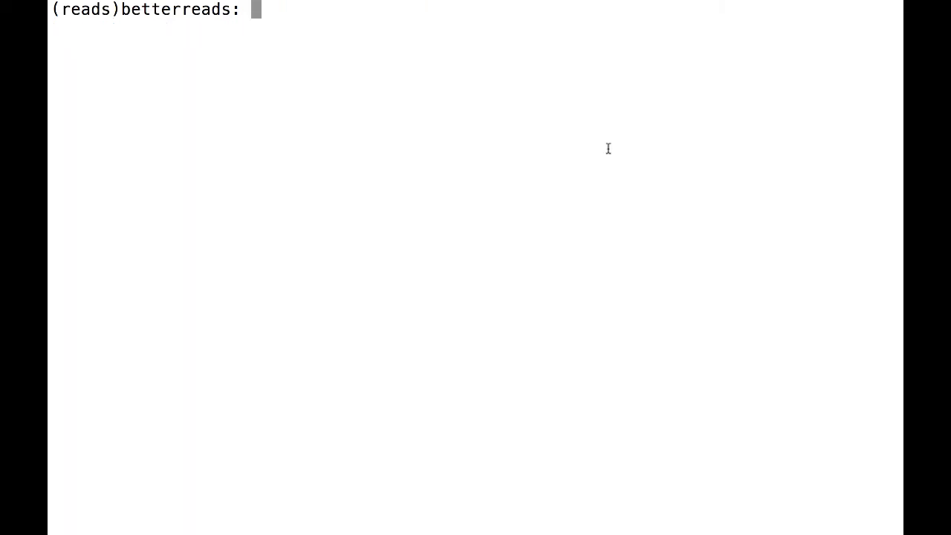
- Start the development server with python manage.py runserver
{"action": "type", "text": "python manage.py"}
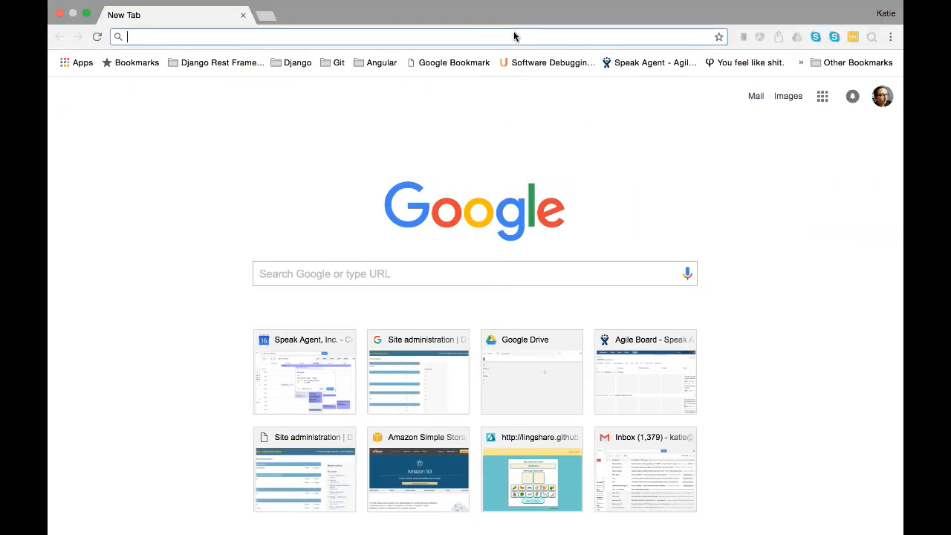
{"action": "type", "text": "http://127.0.0.1:8000/"}
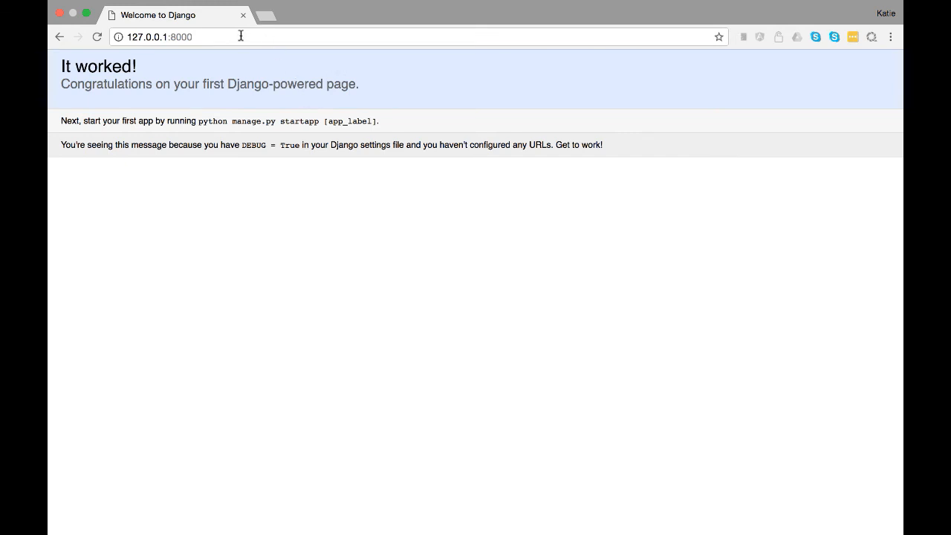
{"action": "type", "text": "/admin/login/?next=/admin/"}
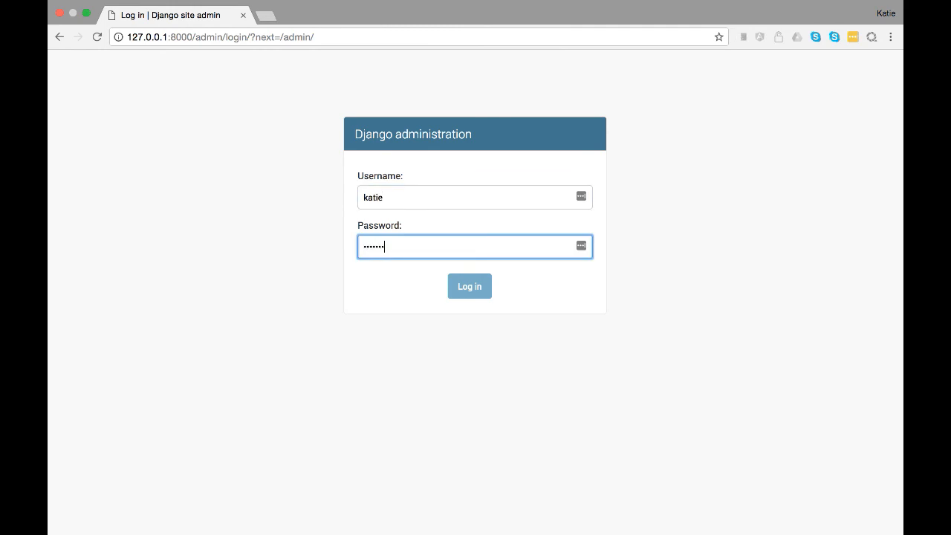
{"action": "left_click", "coordinate": [470, 285]}
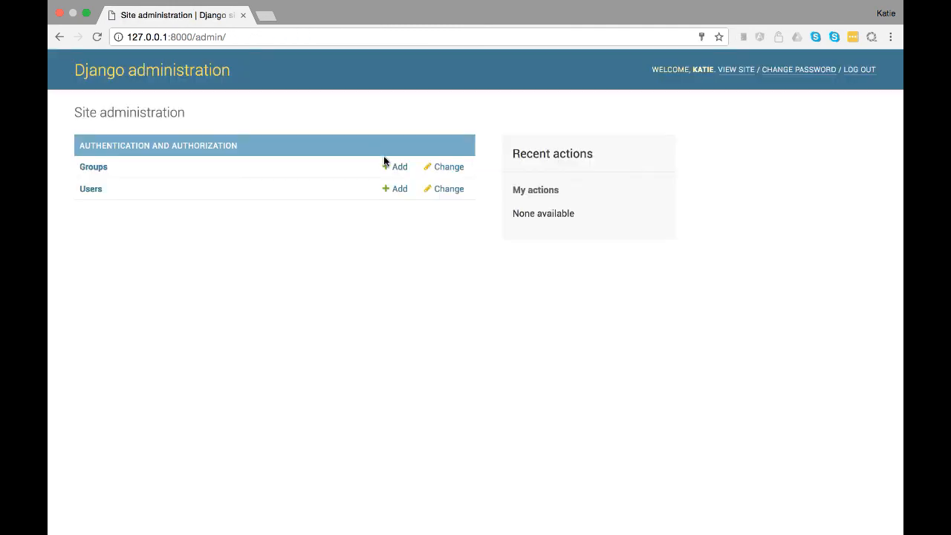